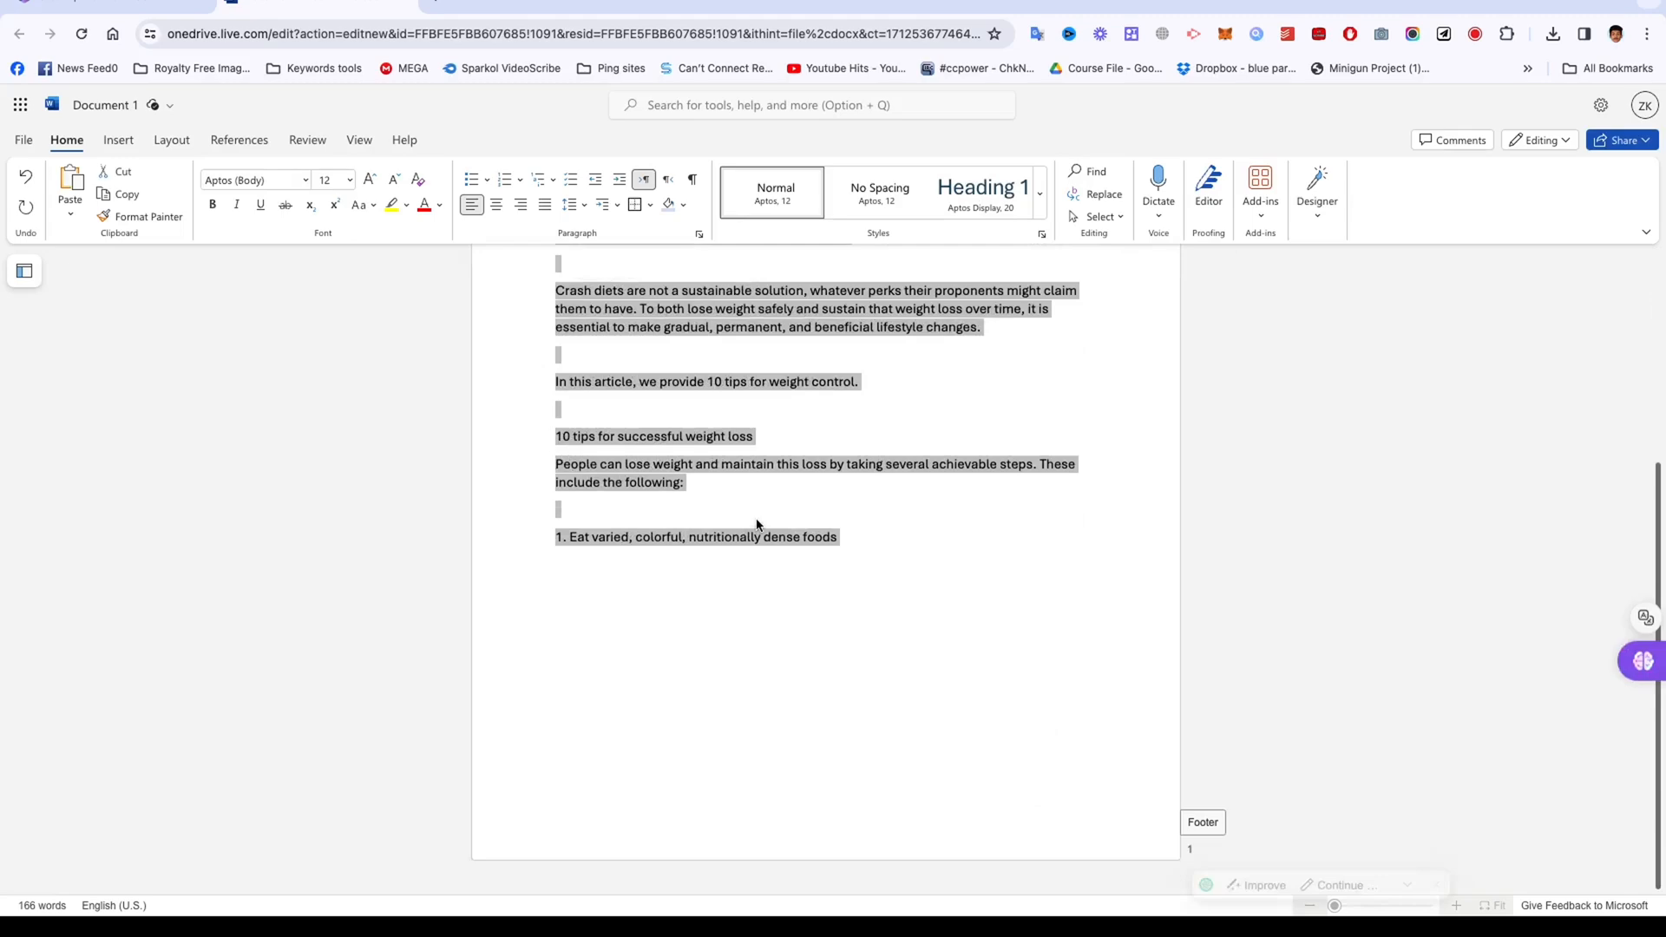
Step: Insert a table of contents near the top listing the 'According' heading
{"action": "scroll", "scroll_direction": "up", "scroll_amount": 3}
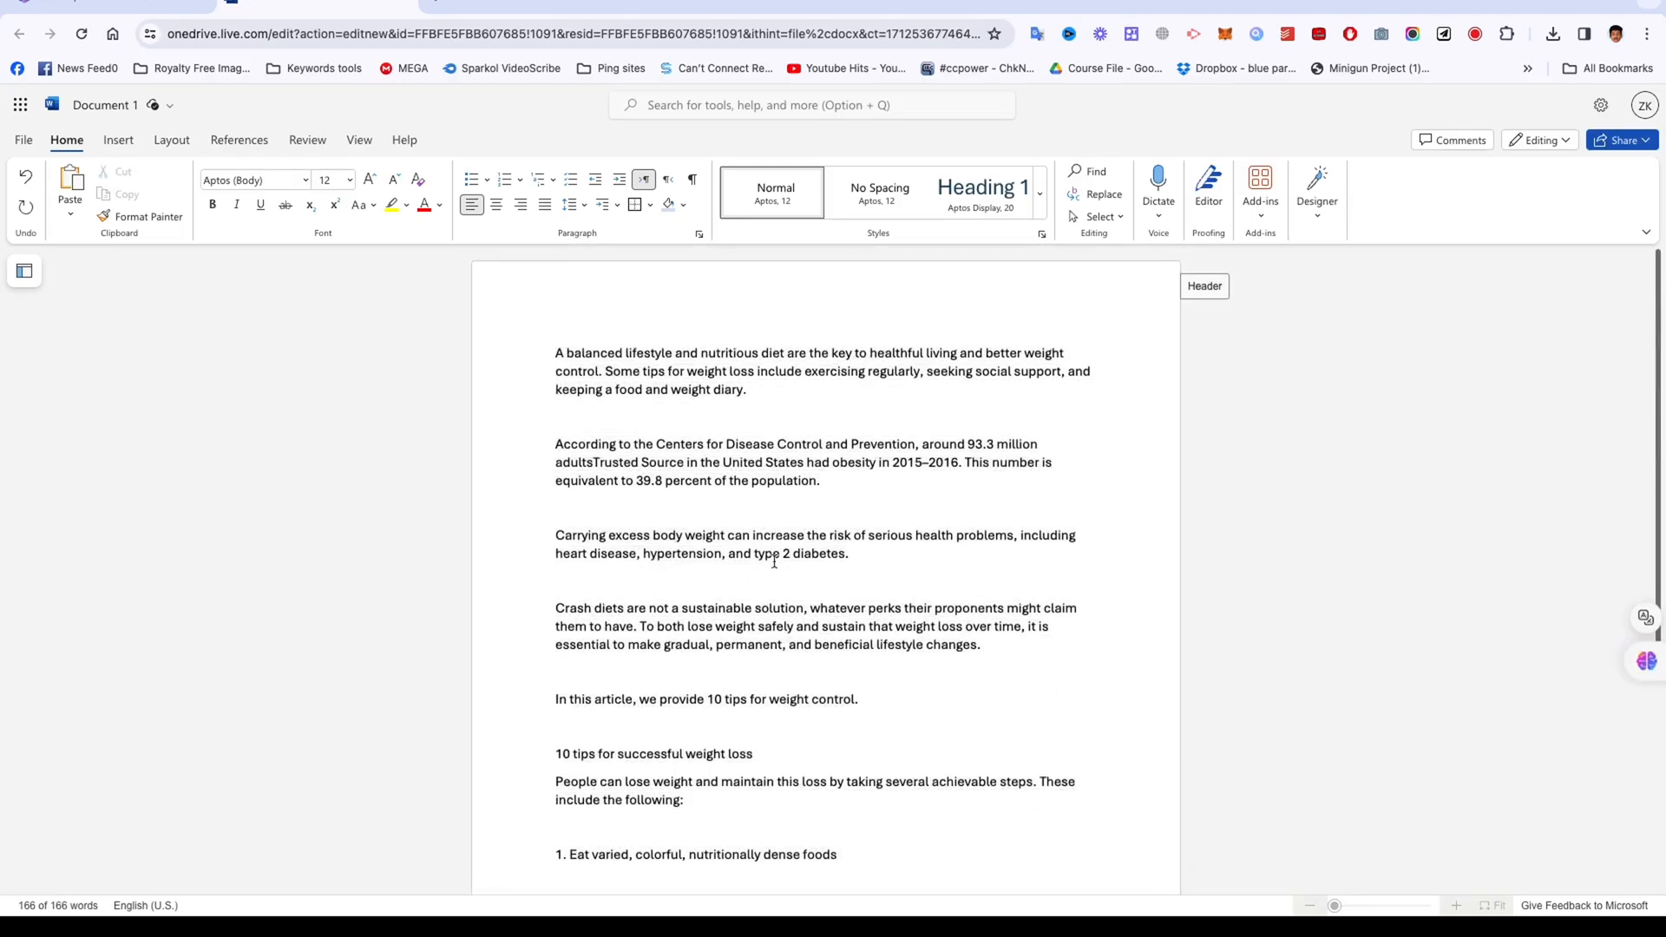
{"action": "scroll", "scroll_direction": "down", "scroll_amount": 3}
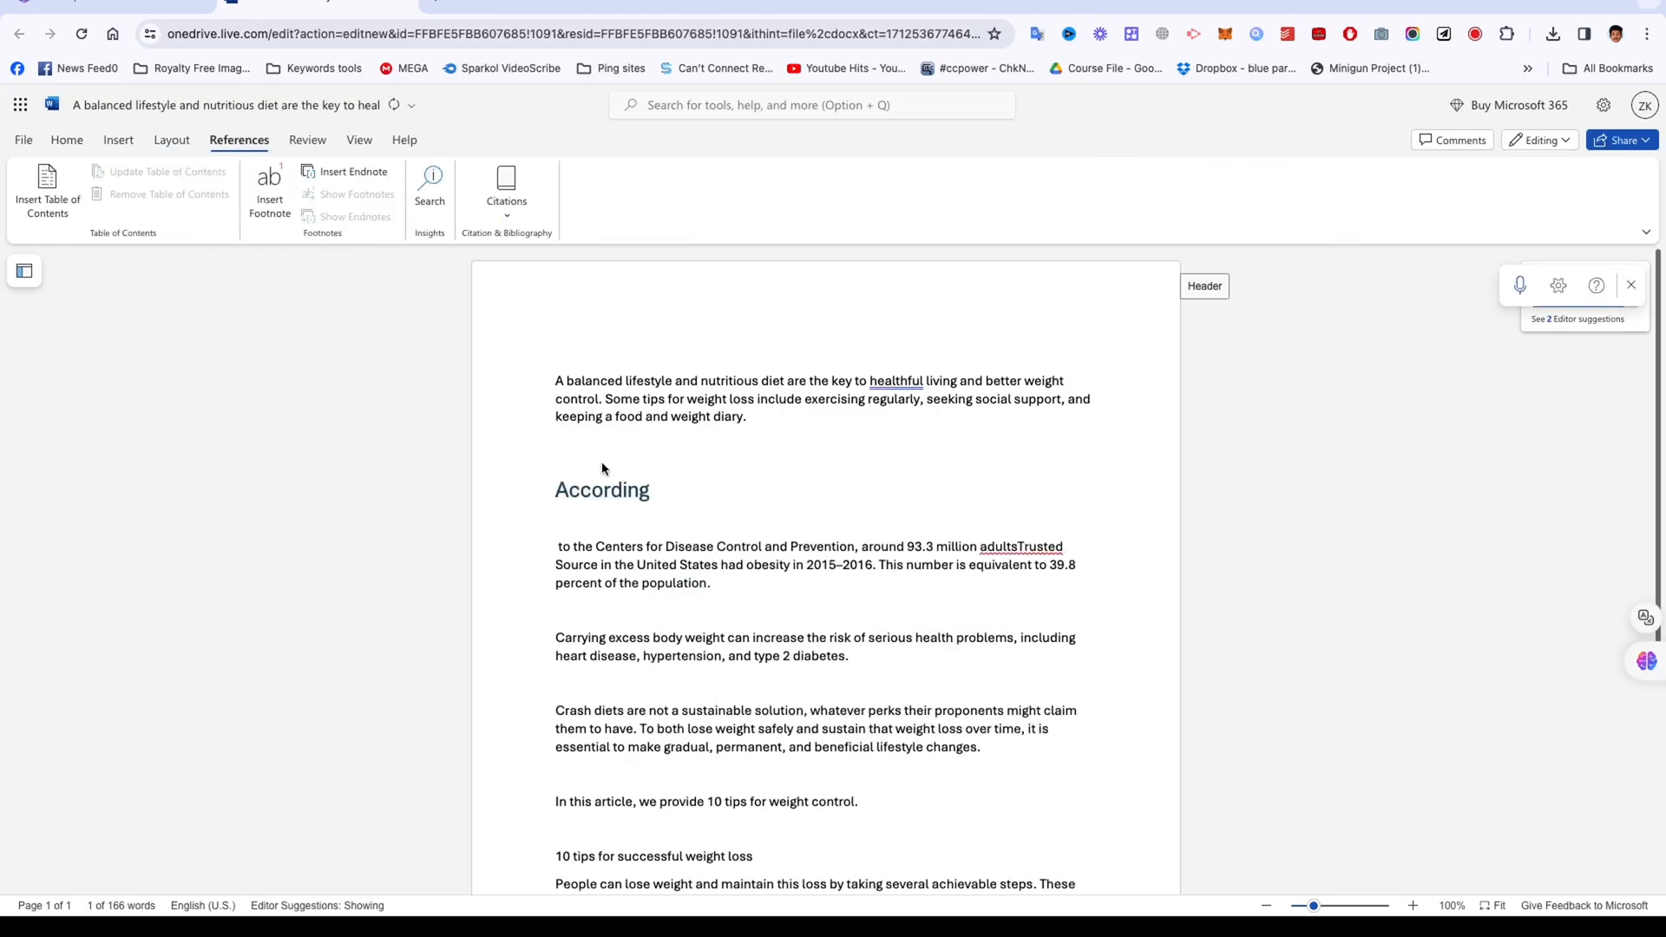
{"action": "left_click", "coordinate": [47, 193]}
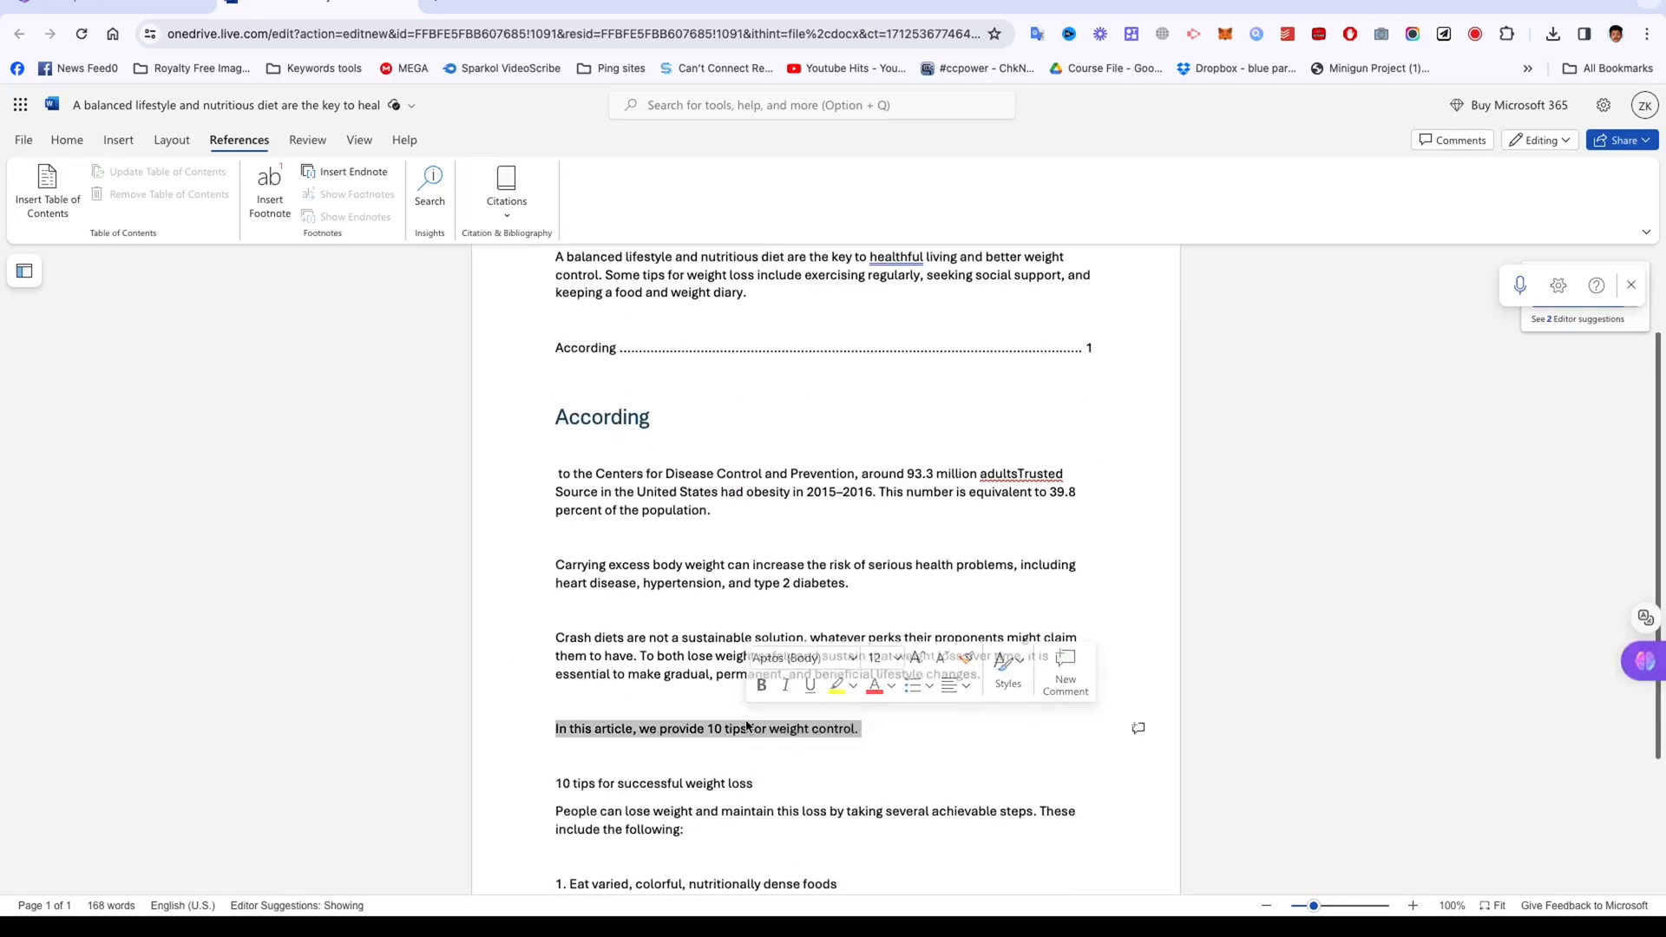
Step: Make 'In this article, we provide 10 tips for weight control.' a heading
{"action": "left_click", "coordinate": [1005, 671]}
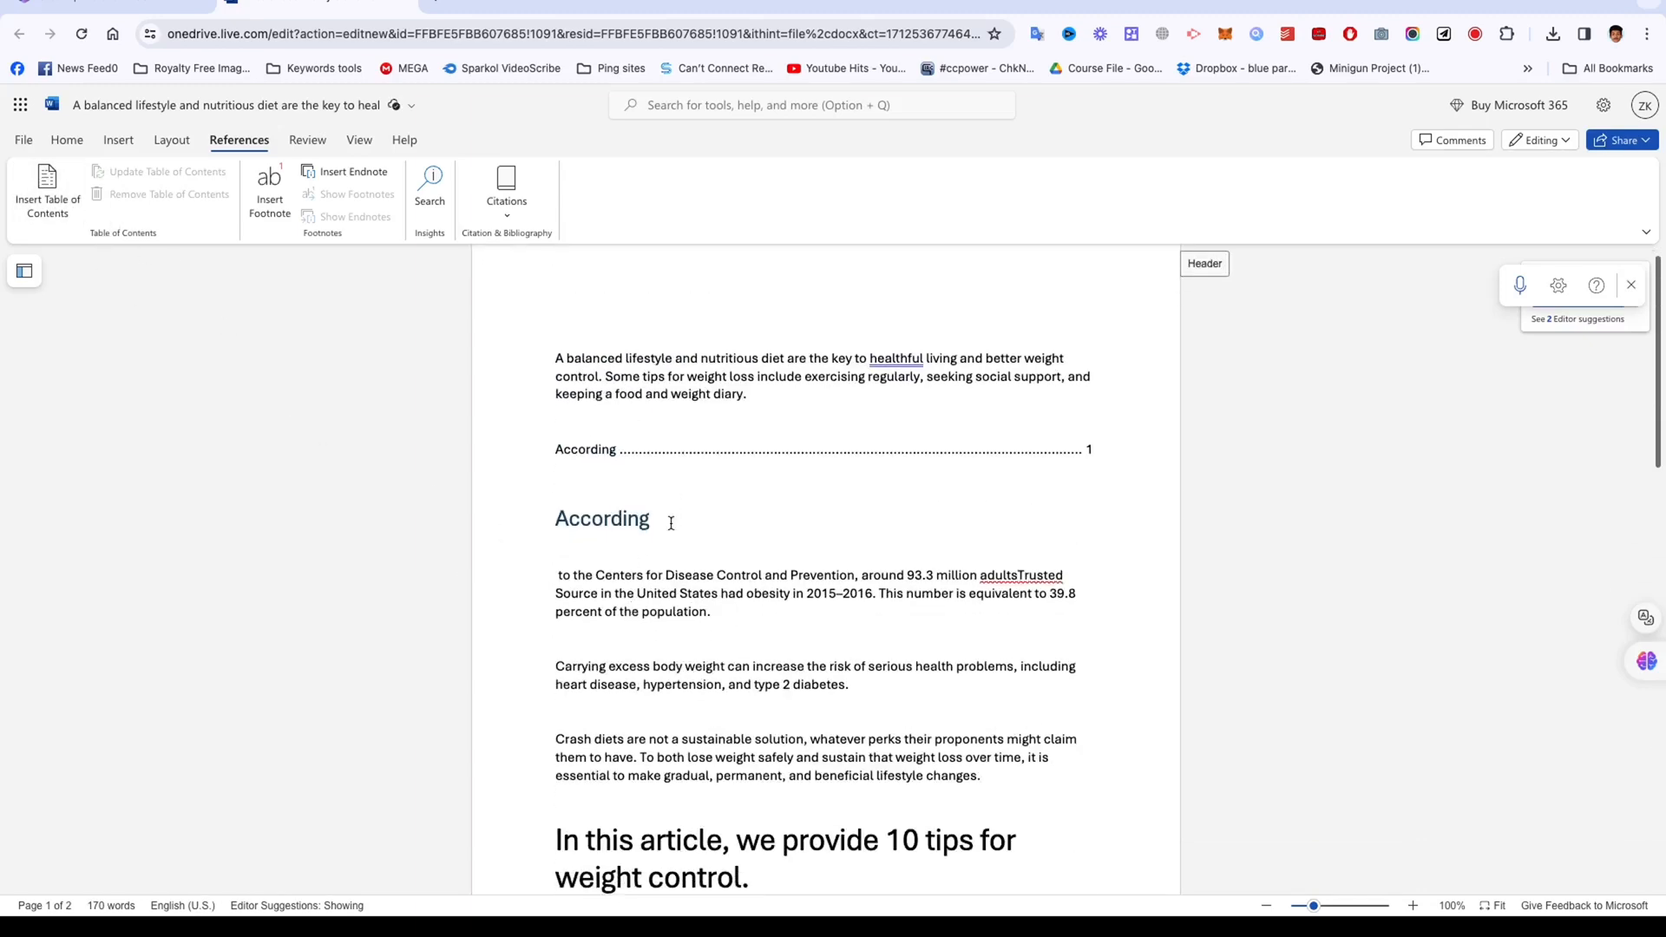
Step: Insert a second table of contents listing 'According' below the '10 tips' heading
{"action": "double_click", "coordinate": [602, 519]}
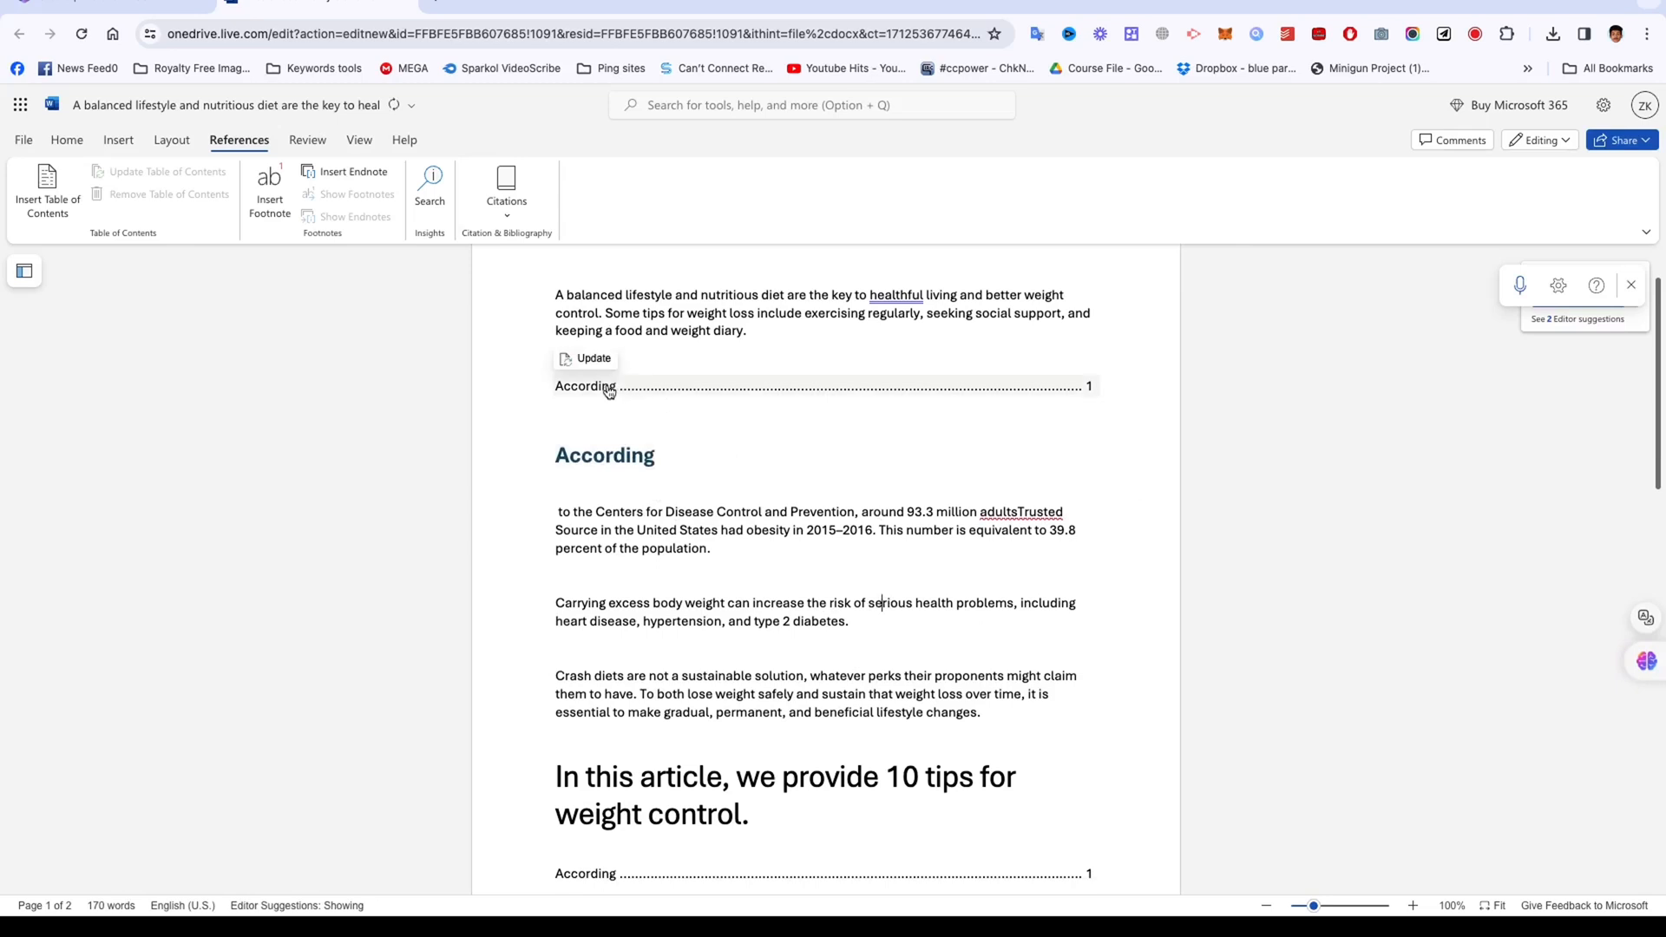
{"action": "left_click", "coordinate": [585, 386]}
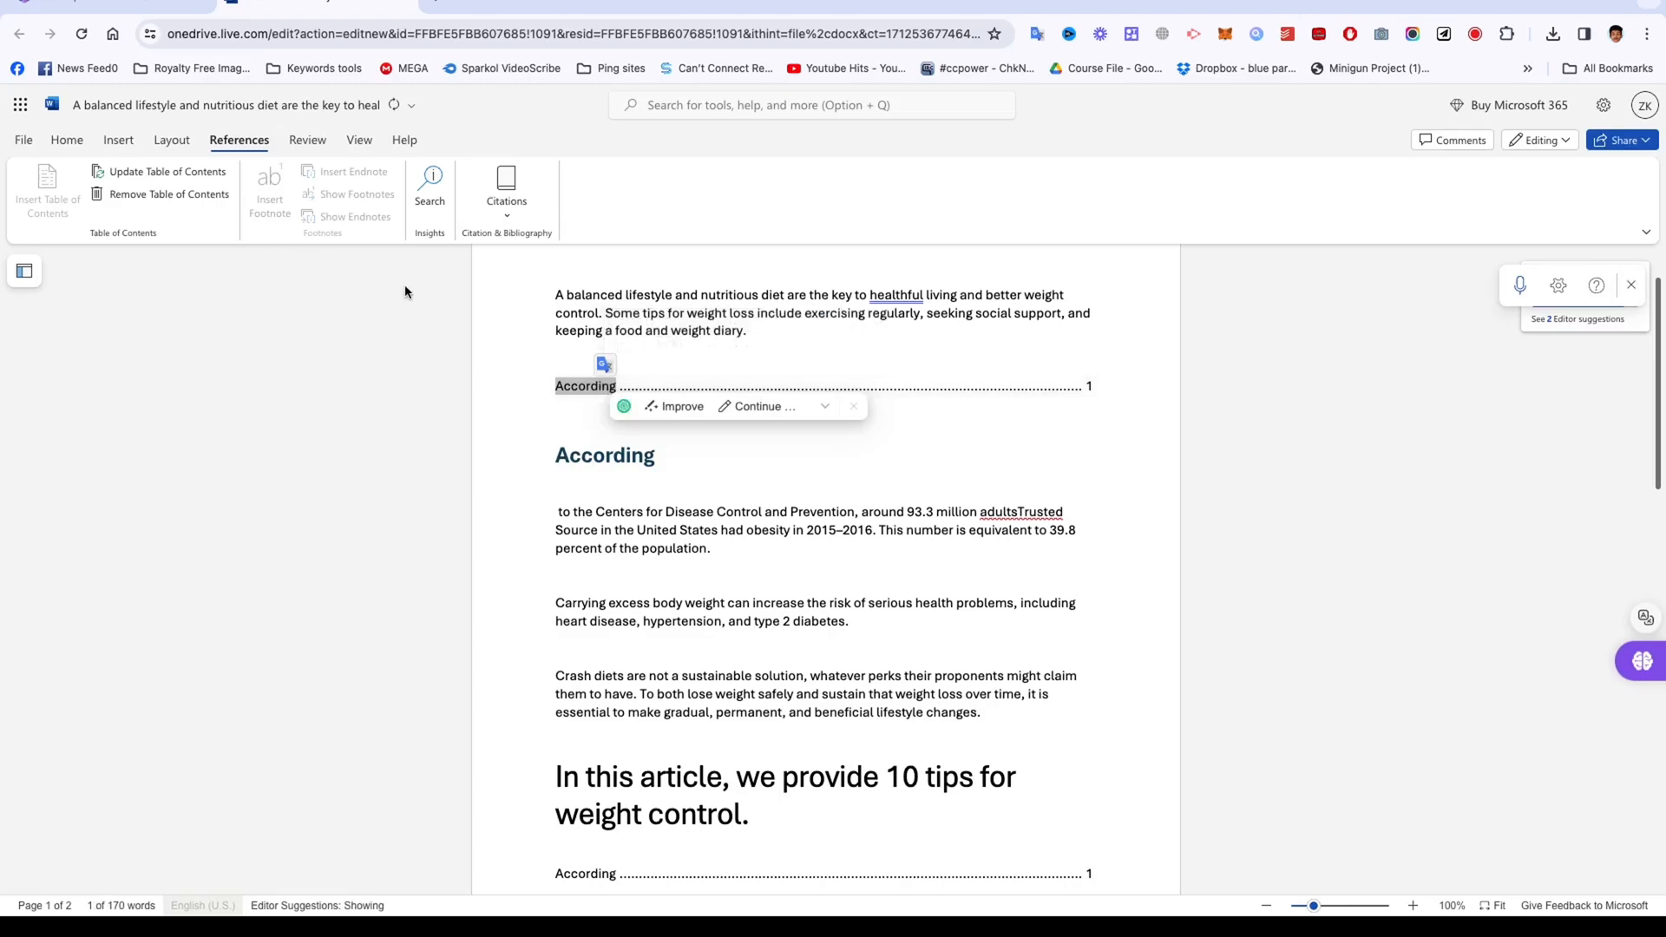
{"action": "mouse_move", "coordinate": [857, 358]}
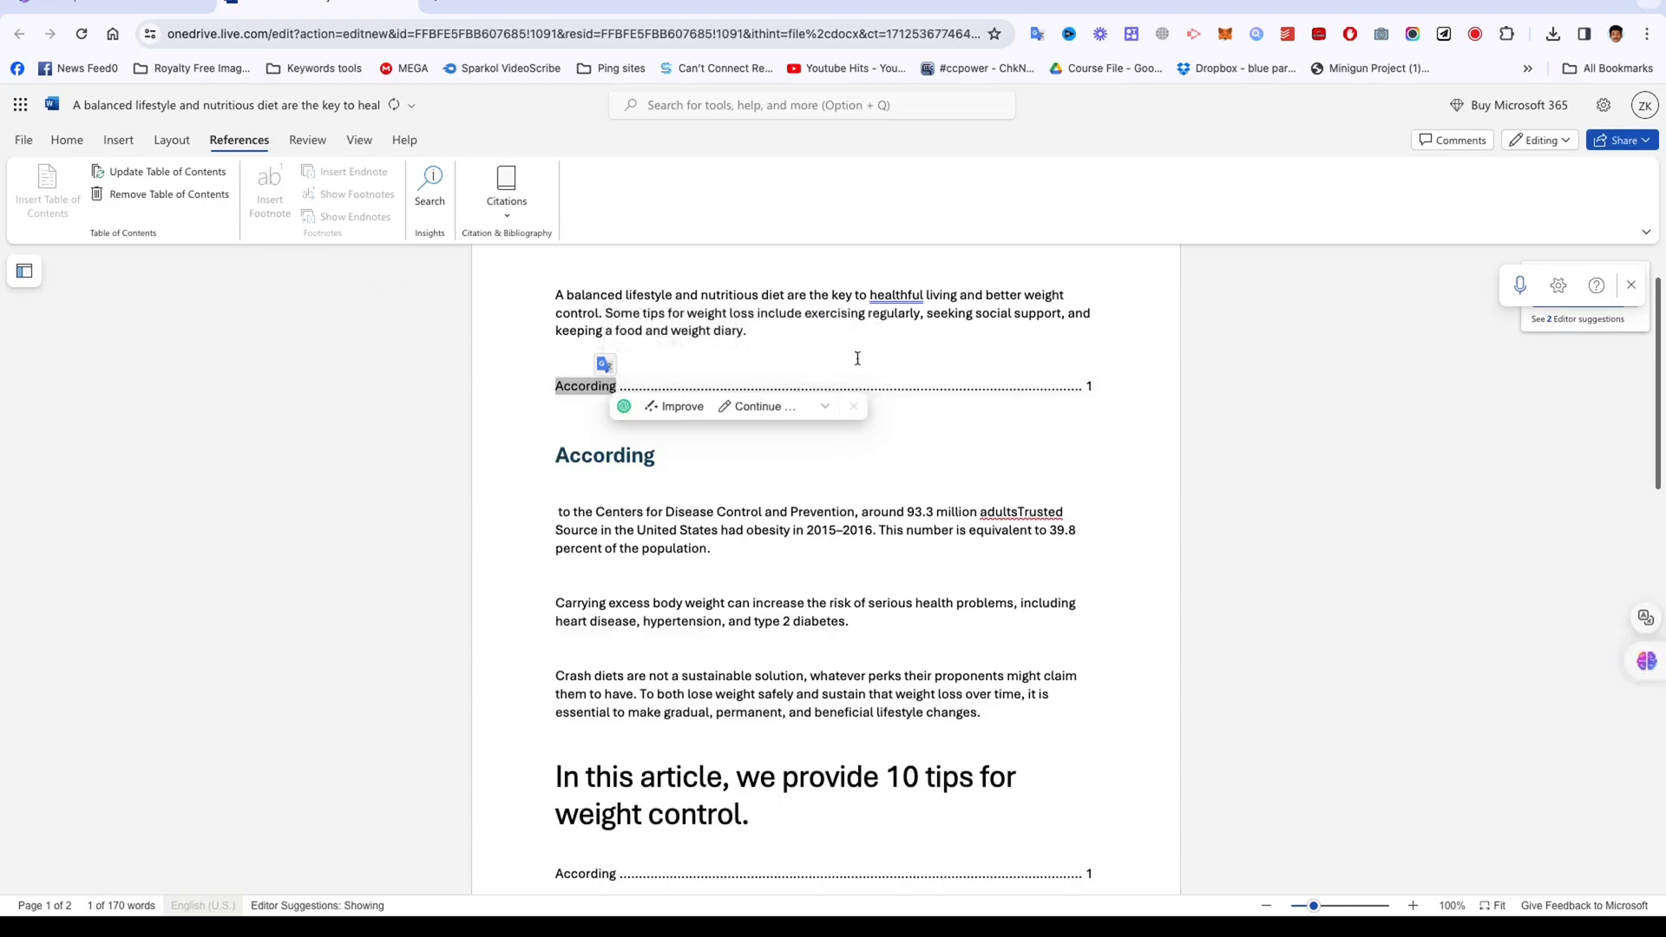